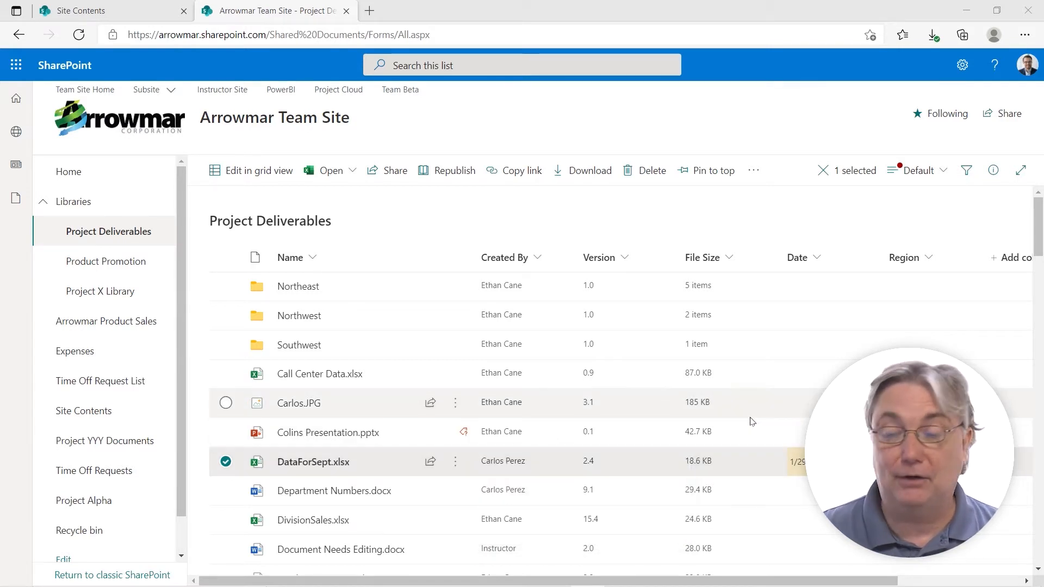
{"action": "mouse_move", "coordinate": [565, 219]}
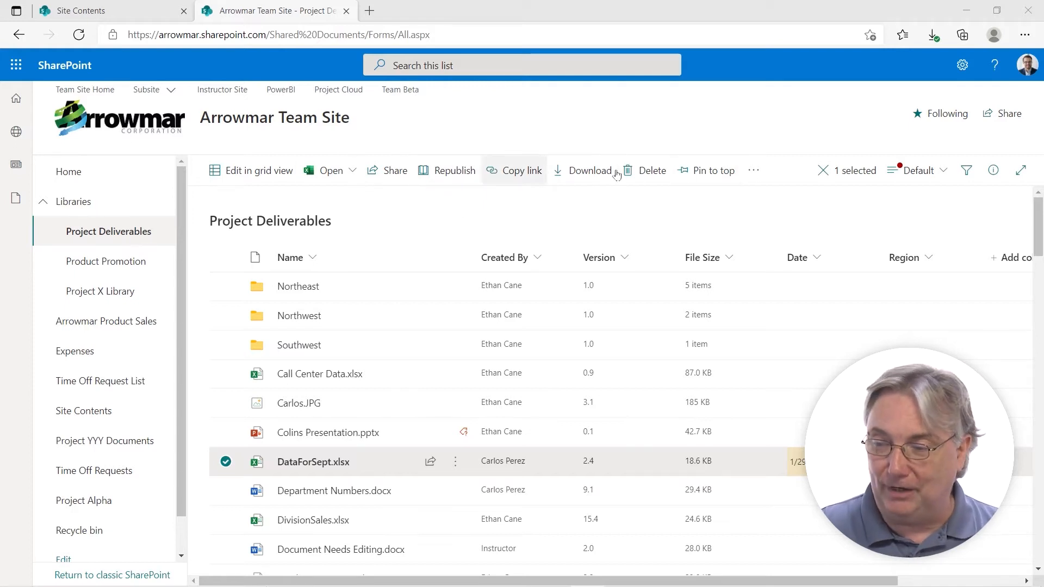
- Open the overflow actions menu for the selected DataForSept.xlsx
{"action": "left_click", "coordinate": [753, 170]}
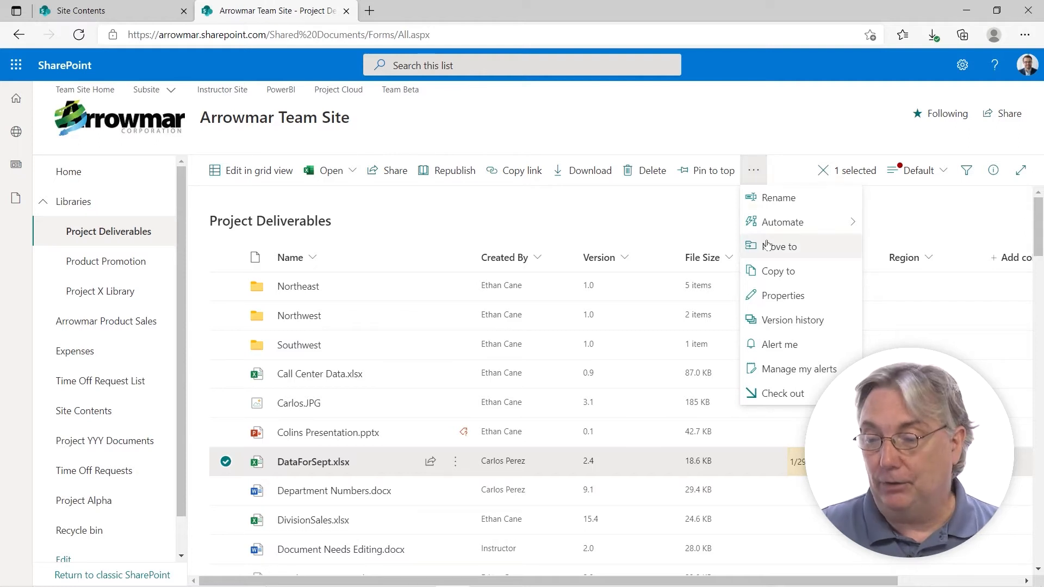
{"action": "mouse_move", "coordinate": [777, 271]}
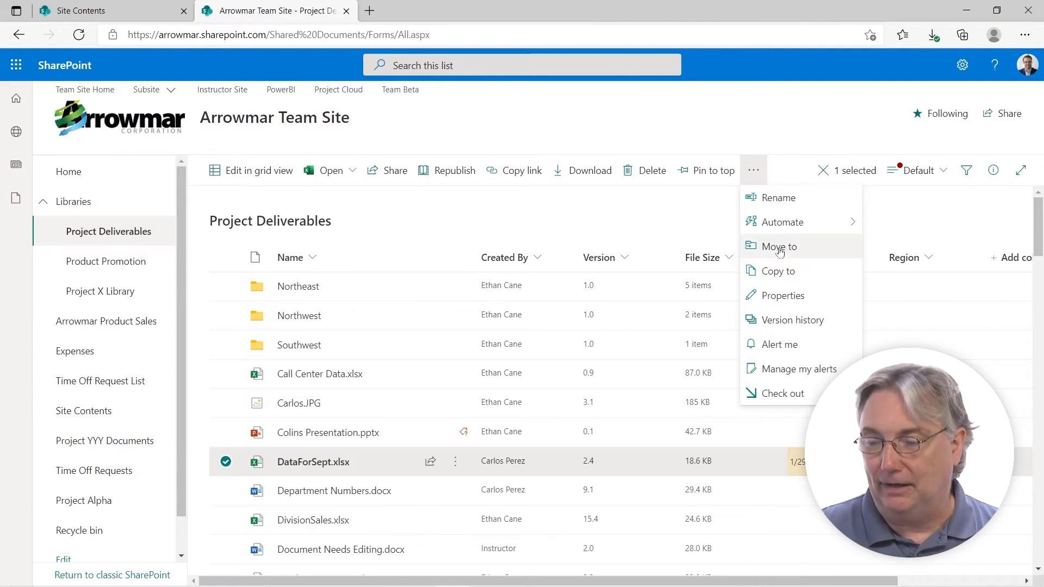
- Choose 'Move to' to open the Move 1 item destination pane
{"action": "left_click", "coordinate": [778, 246]}
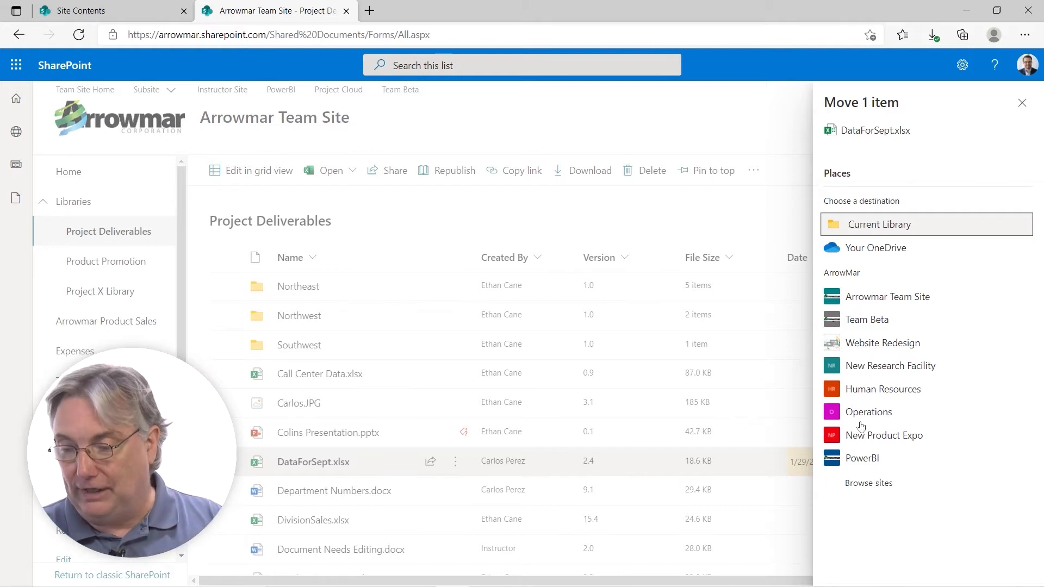
{"action": "mouse_move", "coordinate": [874, 296]}
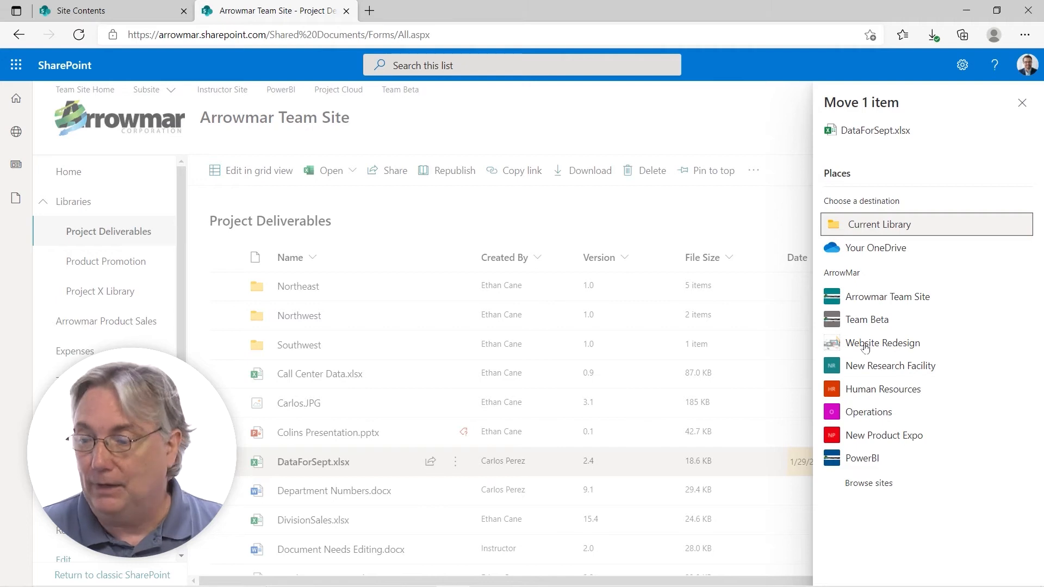
{"action": "mouse_move", "coordinate": [864, 326]}
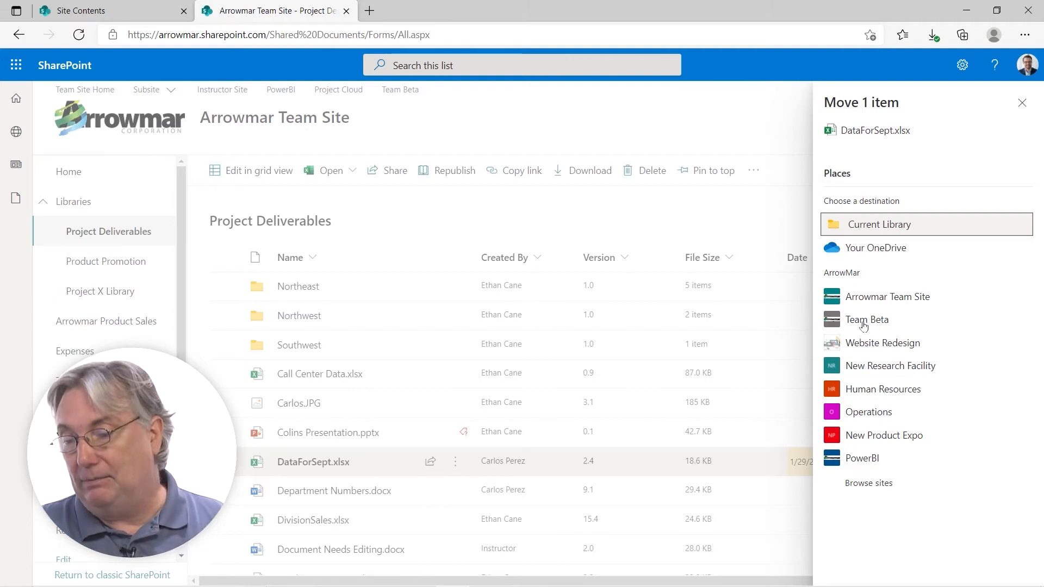
- Pick the Team Beta site as destination and start a new folder there
{"action": "left_click", "coordinate": [867, 320]}
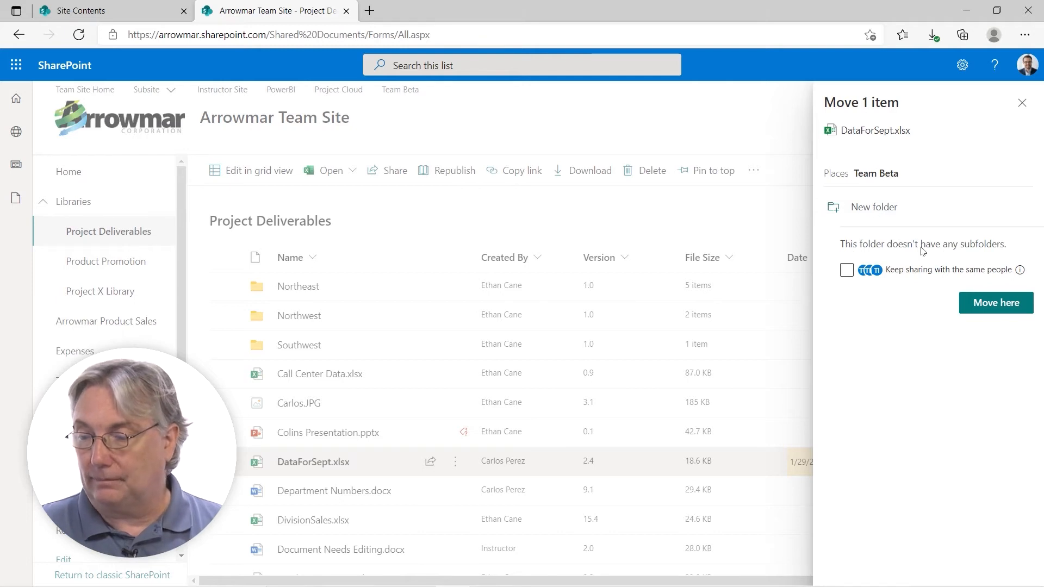
{"action": "mouse_move", "coordinate": [881, 210]}
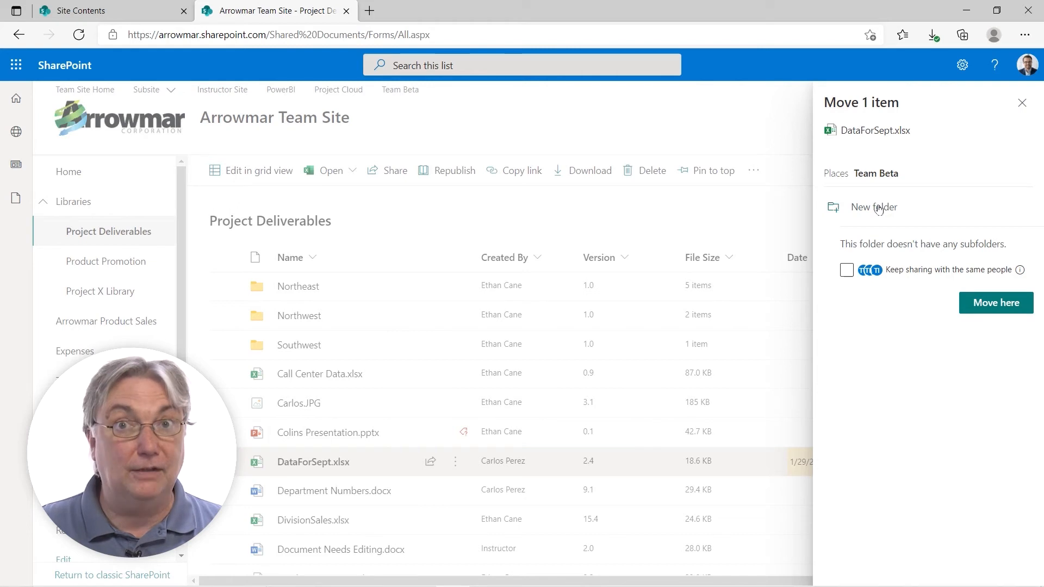
{"action": "left_click", "coordinate": [873, 207]}
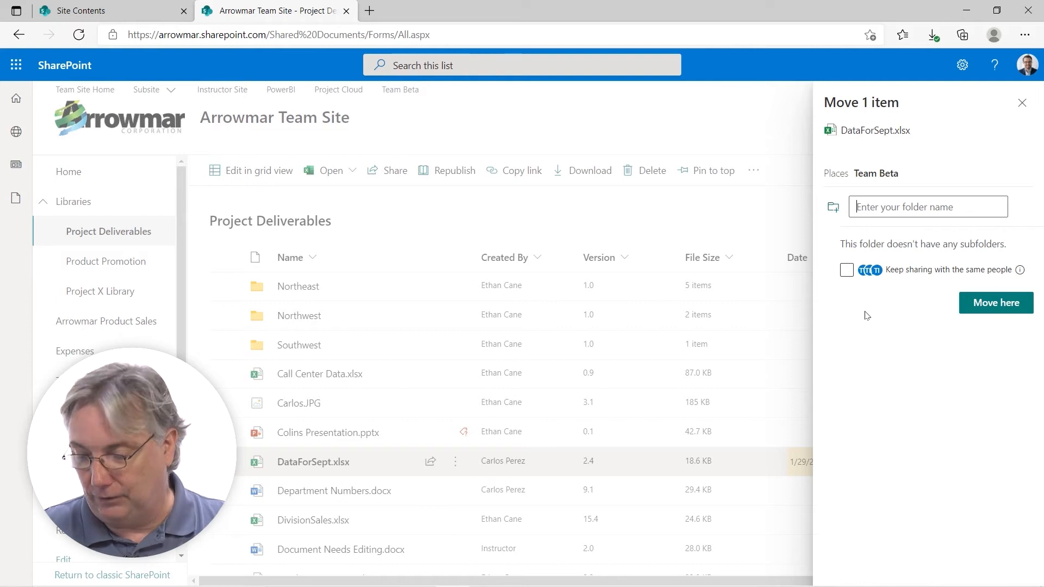
- Name the folder 'Moved Data', keep sharing with the same people, and move here
{"action": "type", "text": "Moved Dat"}
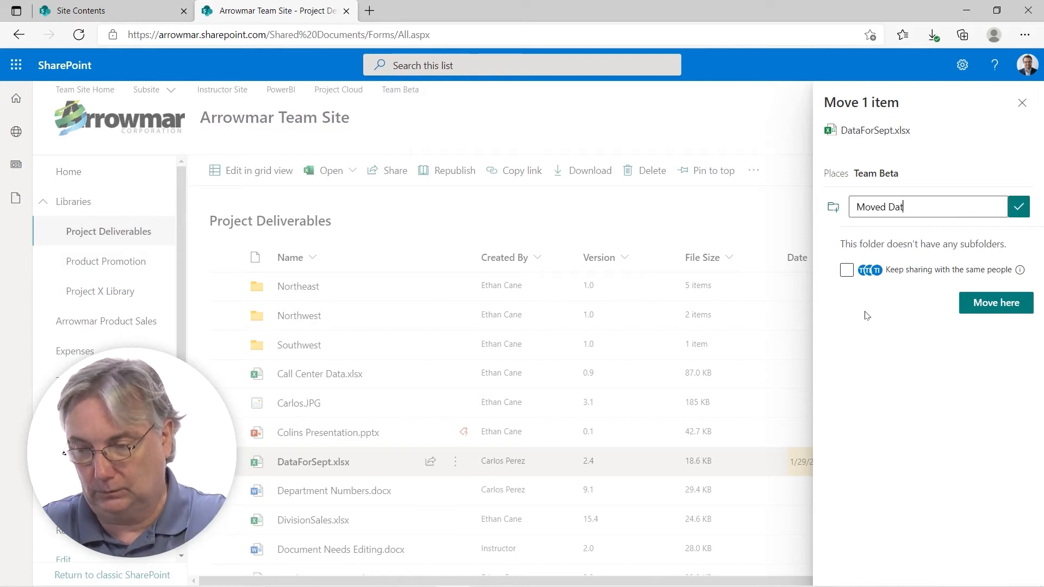
{"action": "type", "text": "a"}
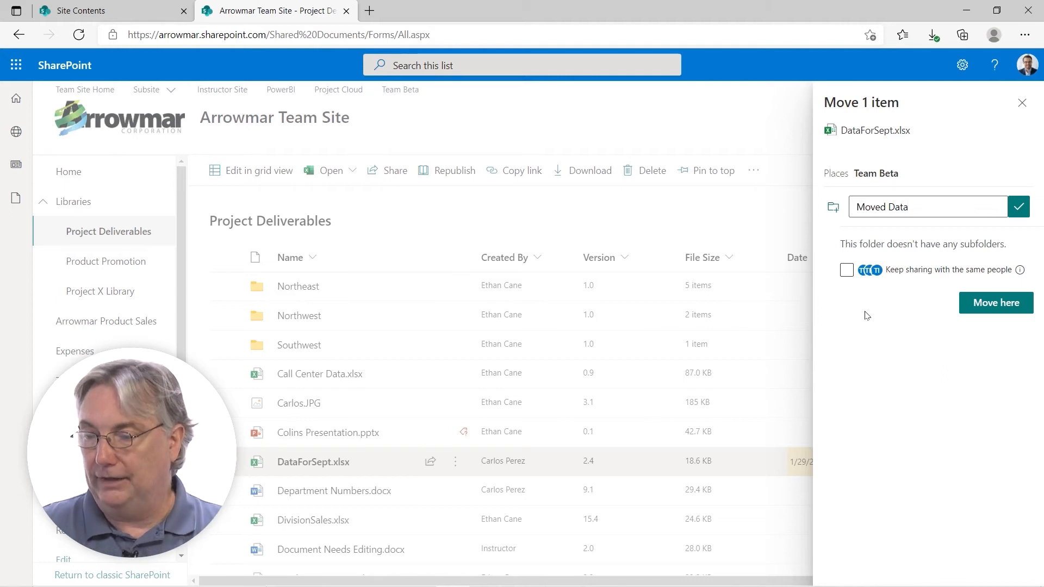
{"action": "left_click", "coordinate": [846, 270]}
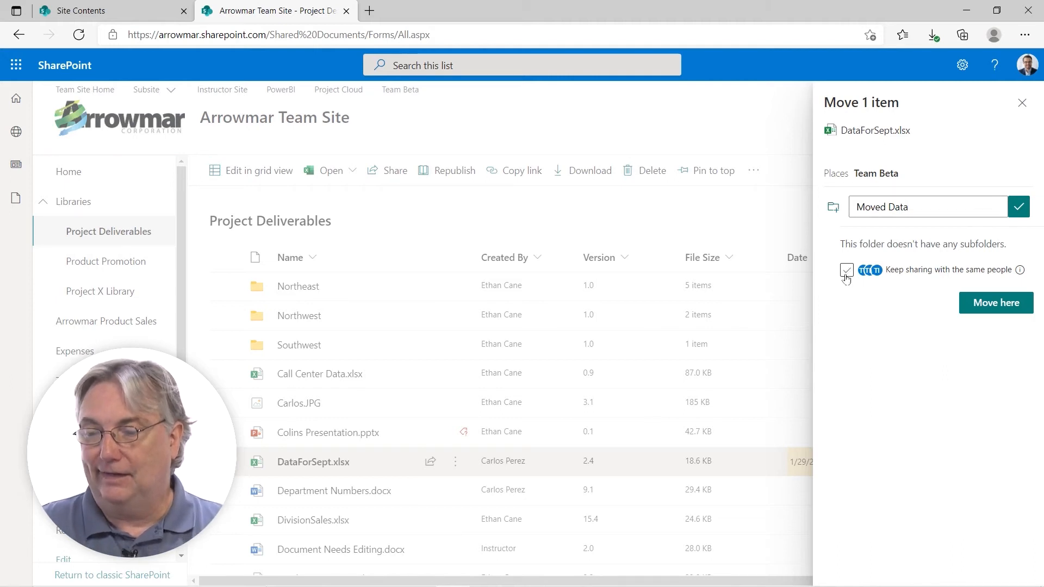
{"action": "left_click", "coordinate": [847, 269]}
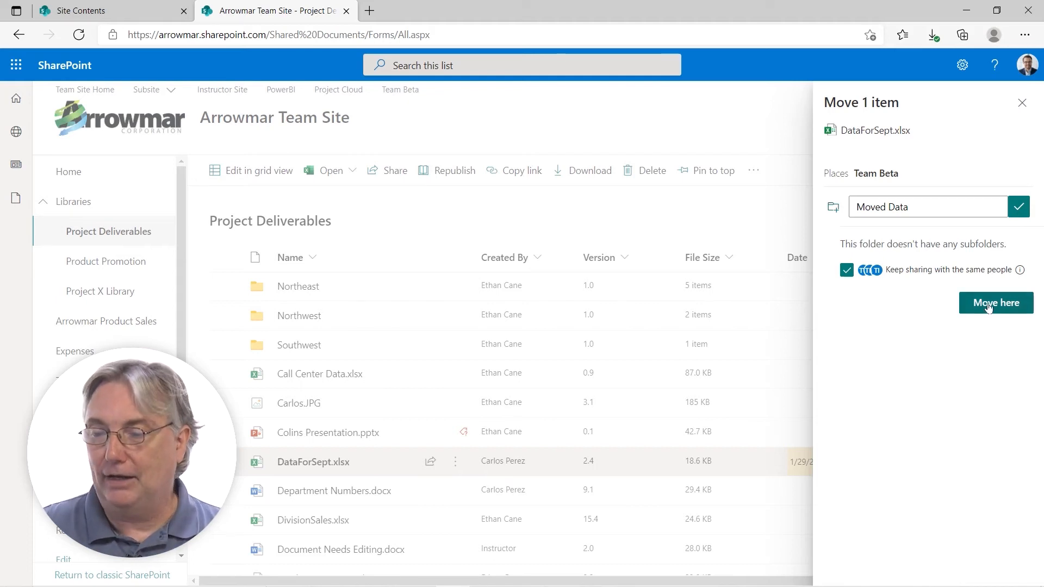
{"action": "left_click", "coordinate": [995, 303]}
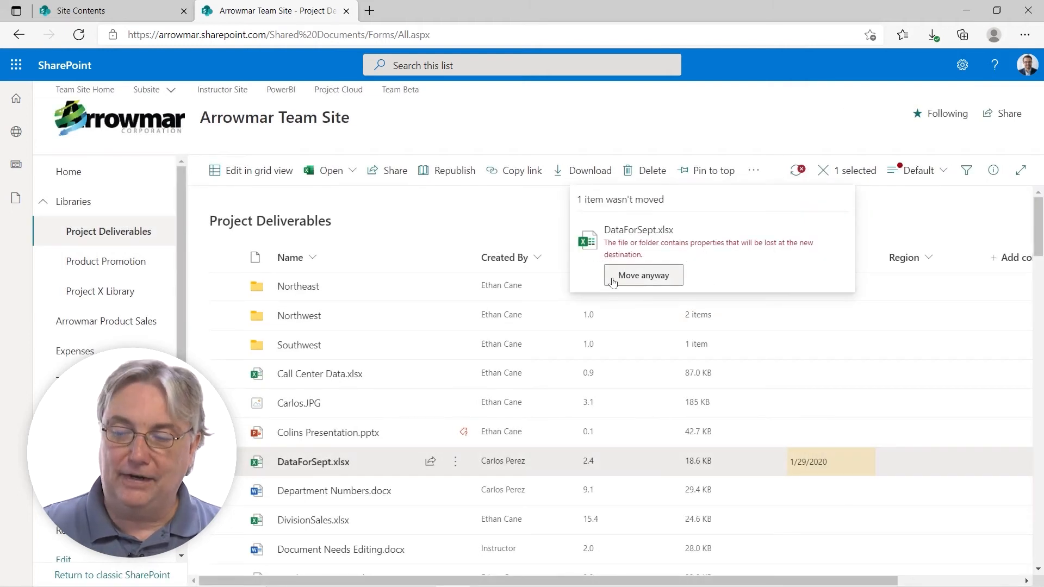
- Confirm 'Move anyway' despite losing properties, removing DataForSept.xlsx from Project Deliverables
{"action": "left_click", "coordinate": [642, 275]}
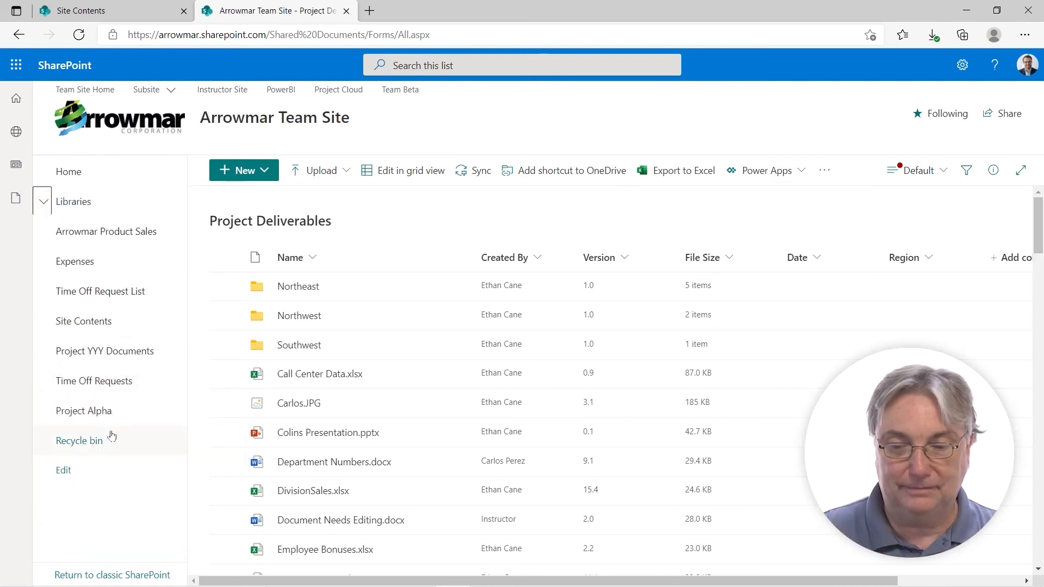
{"action": "mouse_move", "coordinate": [83, 412]}
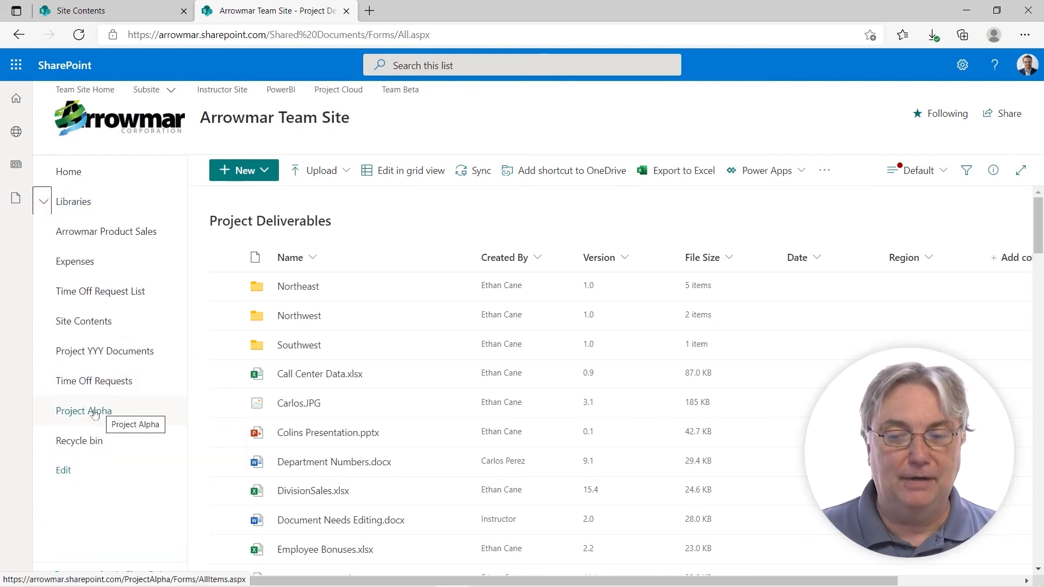